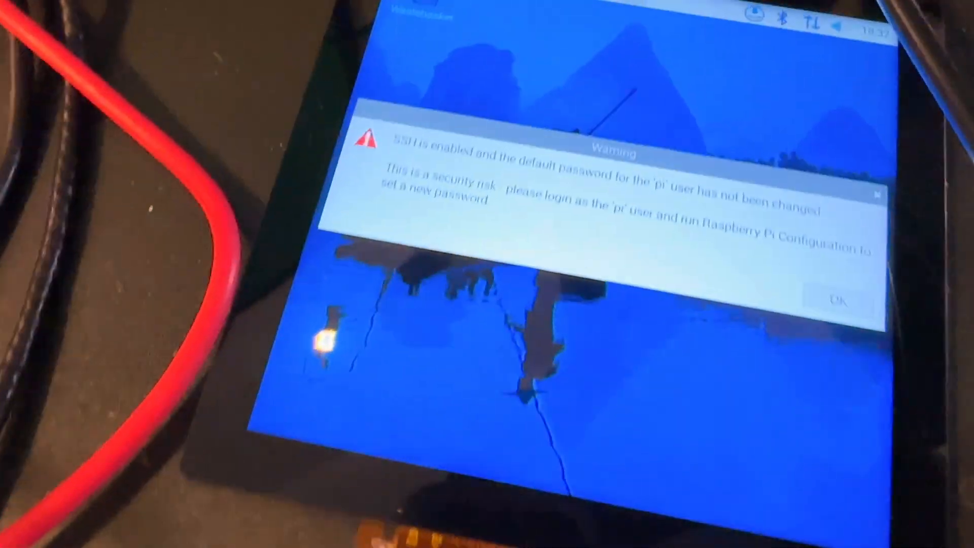
Dismiss the SSH default-password warning dialog so the desktop is fully visible.
click(837, 299)
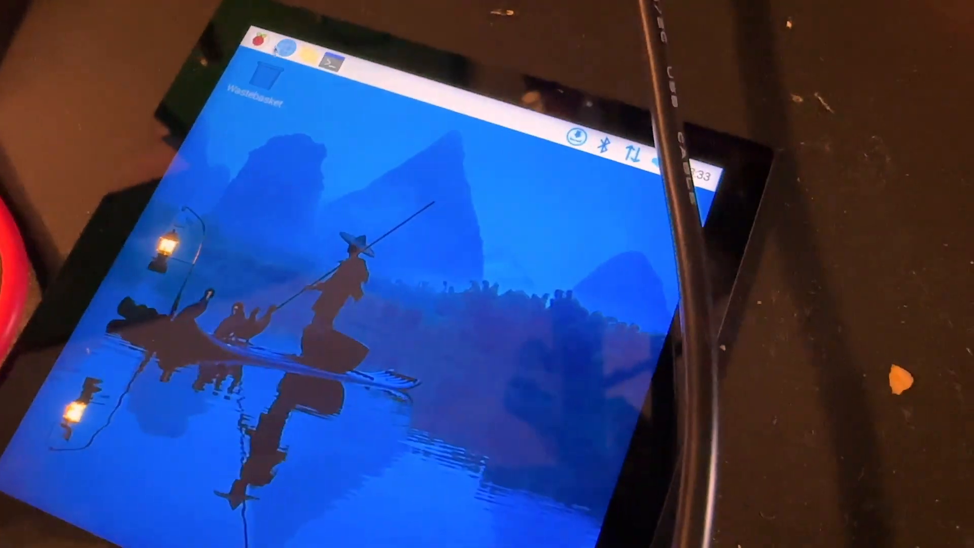